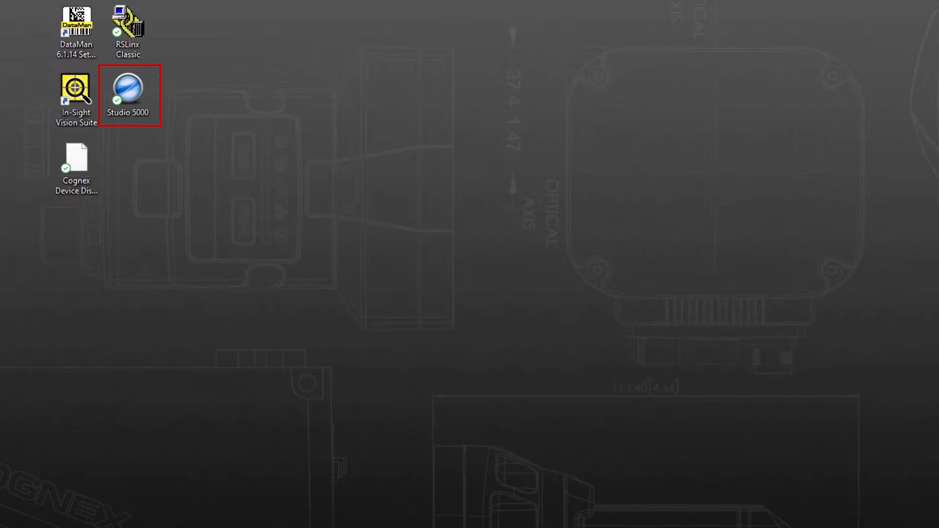
Launch Studio 5000 Logix Designer from its desktop icon.
double_click(127, 89)
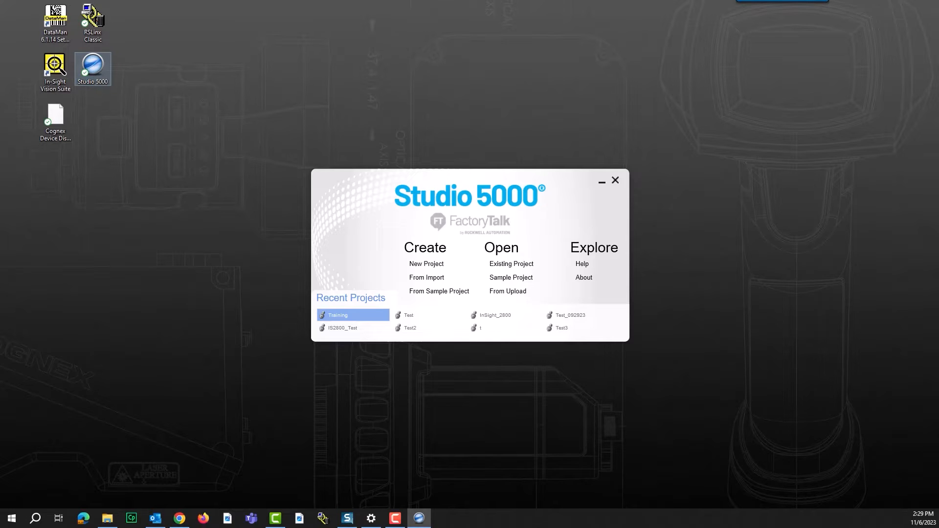
mouse_move(426, 263)
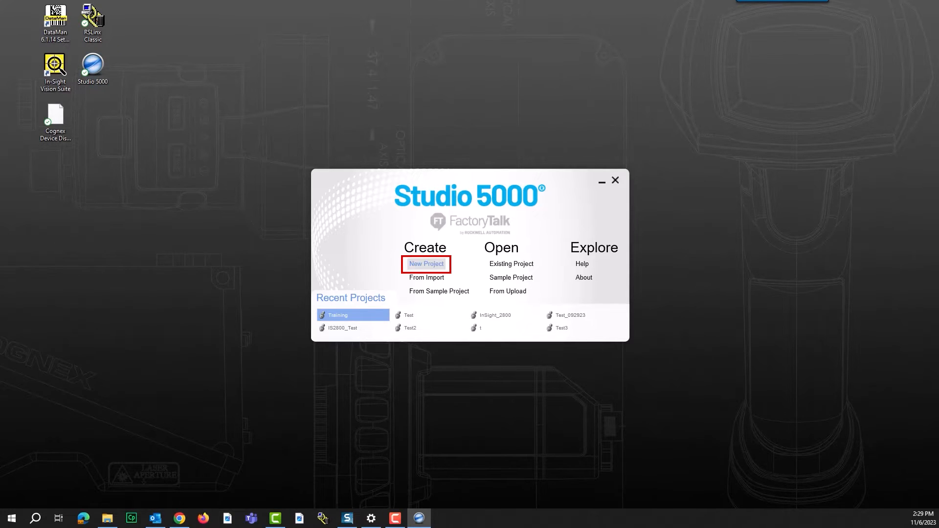
Start a new project for a 1769-L18ER-BB1B controller named Training_Nov2023.
left_click(426, 263)
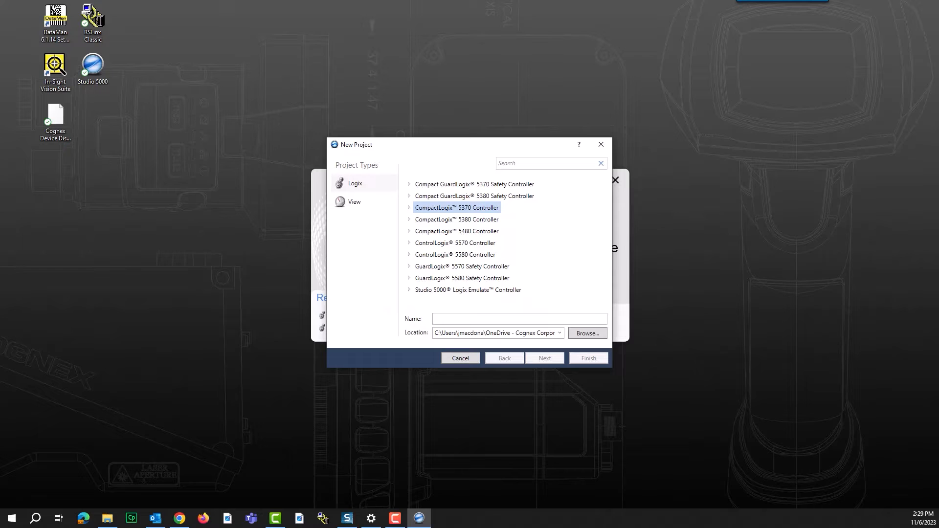
left_click(456, 207)
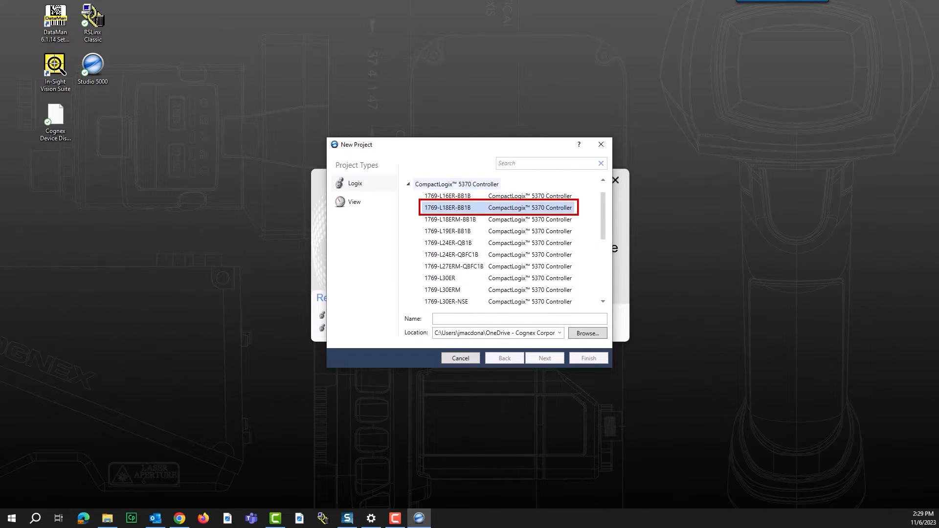
type("Training_Nov2023")
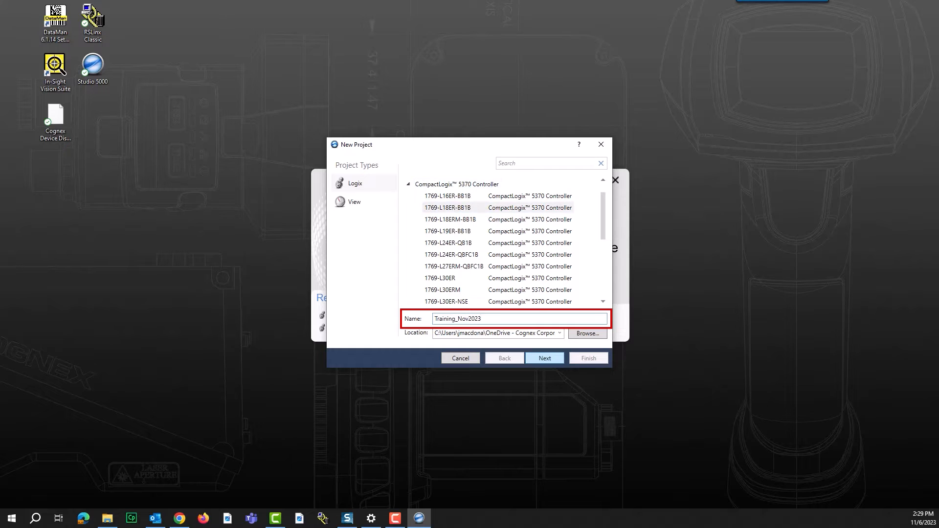
Set expansion I/O to 0 modules and finish creating the project.
left_click(543, 357)
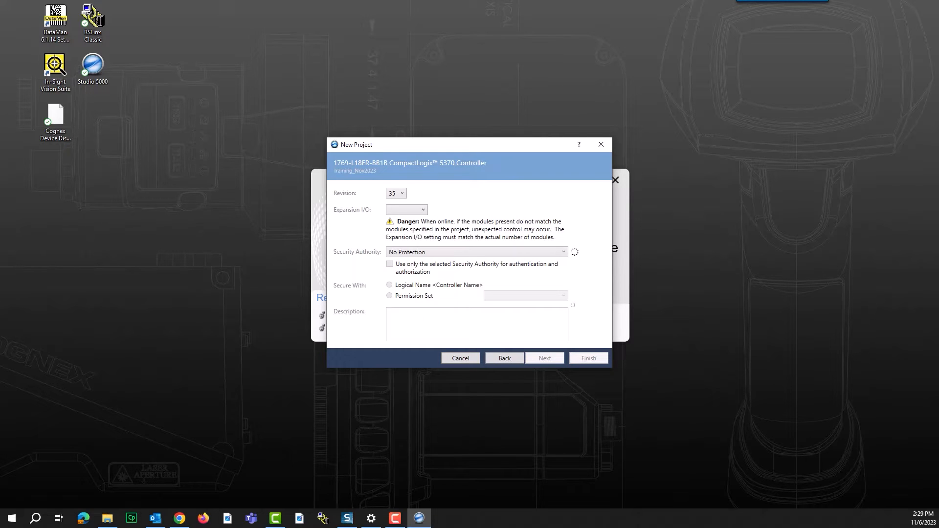
left_click(423, 210)
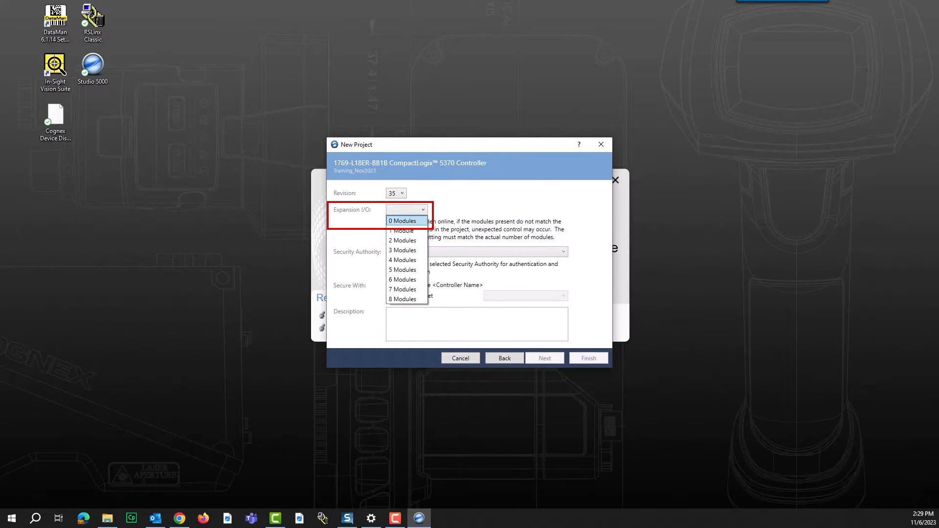
left_click(403, 221)
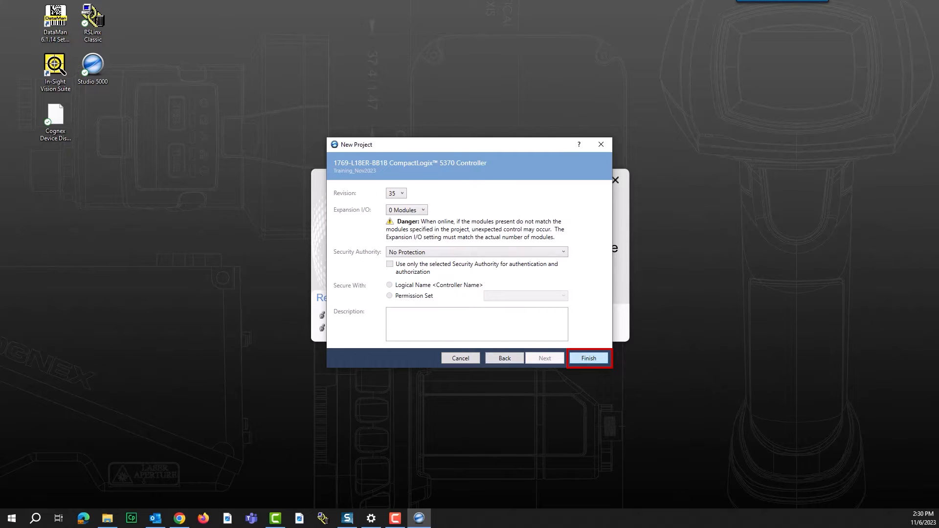
left_click(588, 358)
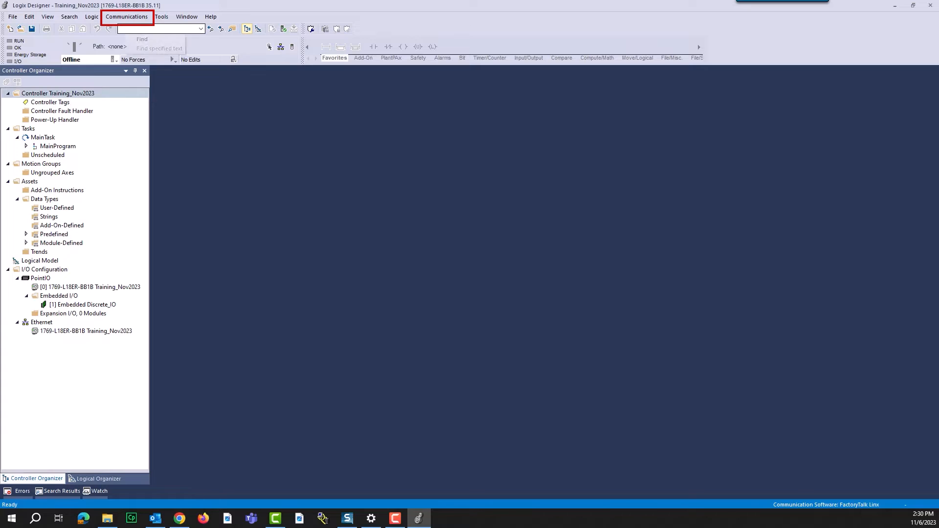
Set the project path to the 1769-L18ER-BB1B controller at 192.168.10.20 via Who Active.
left_click(126, 16)
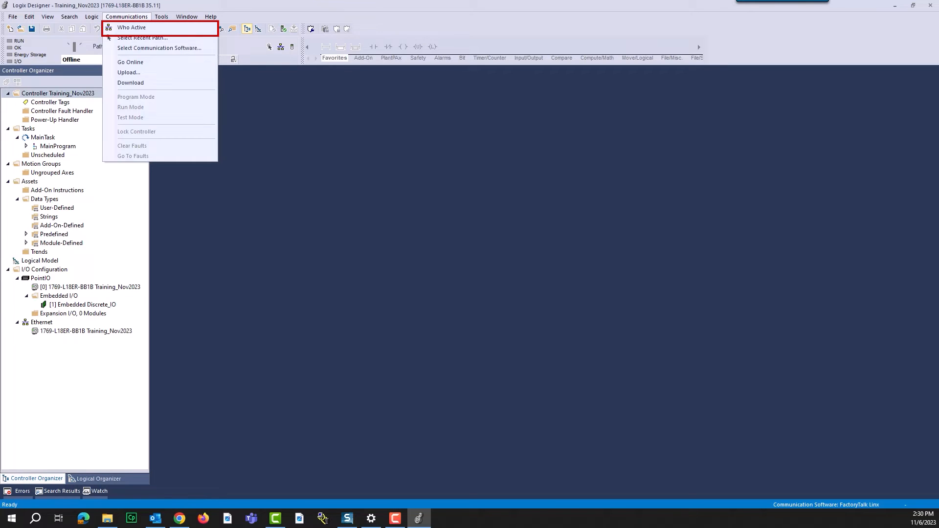
mouse_move(130, 26)
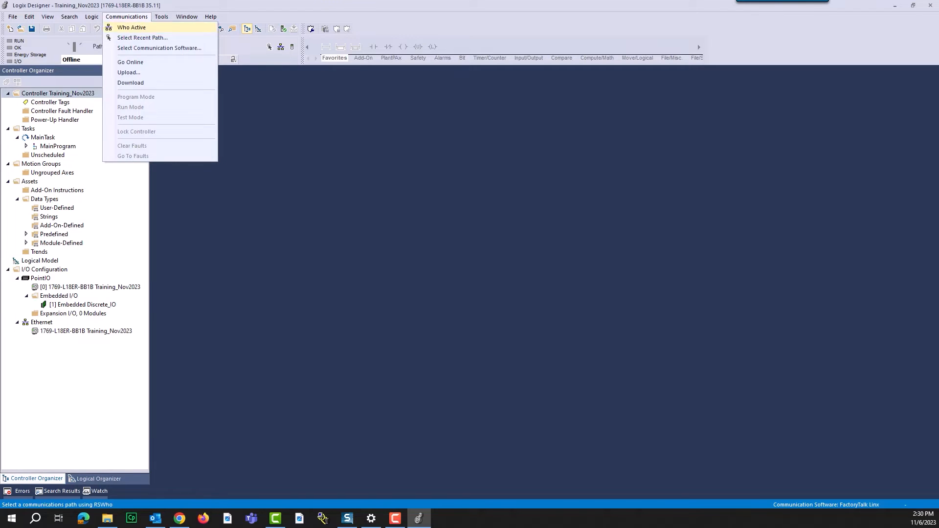
left_click(131, 26)
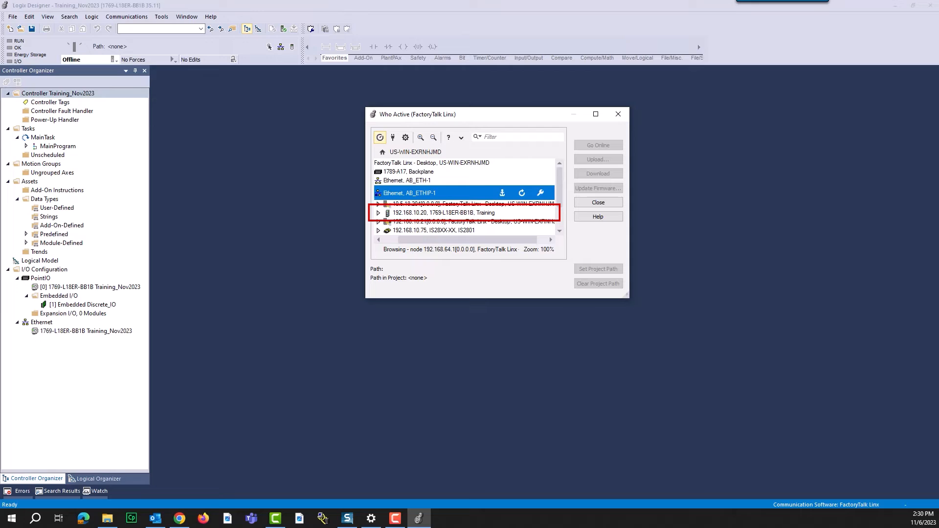
left_click(442, 212)
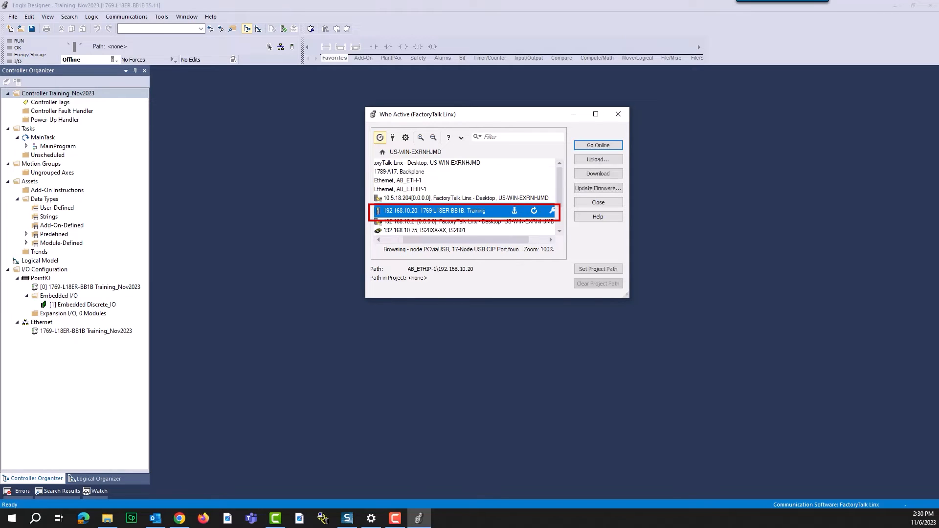
left_click(597, 269)
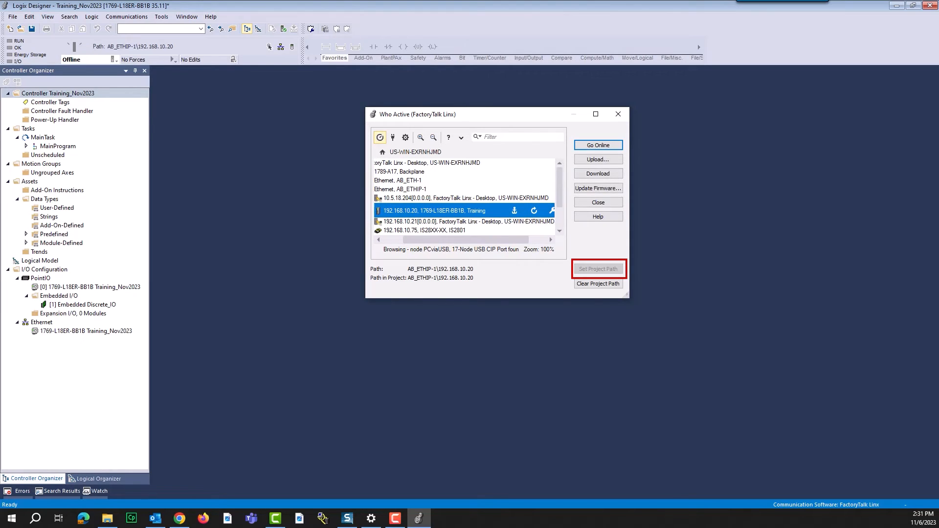
Start downloading the project to the controller.
left_click(597, 173)
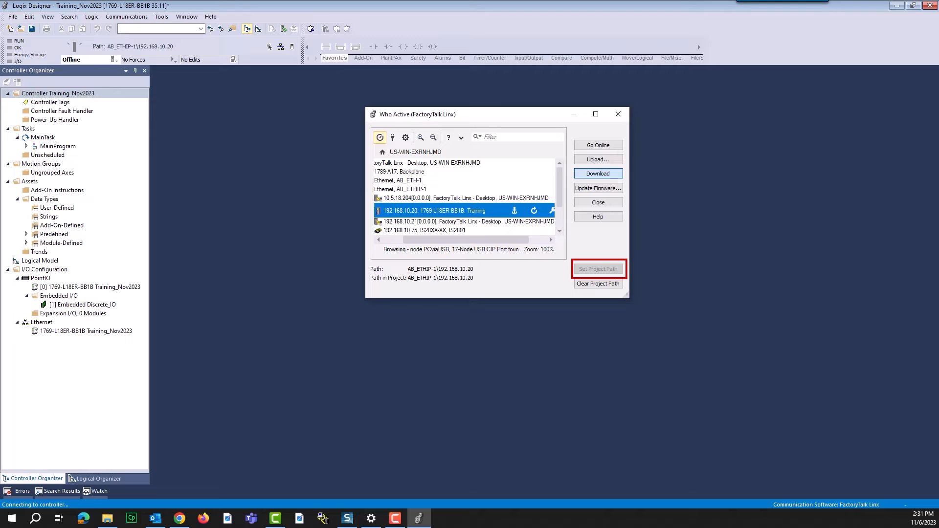
left_click(597, 268)
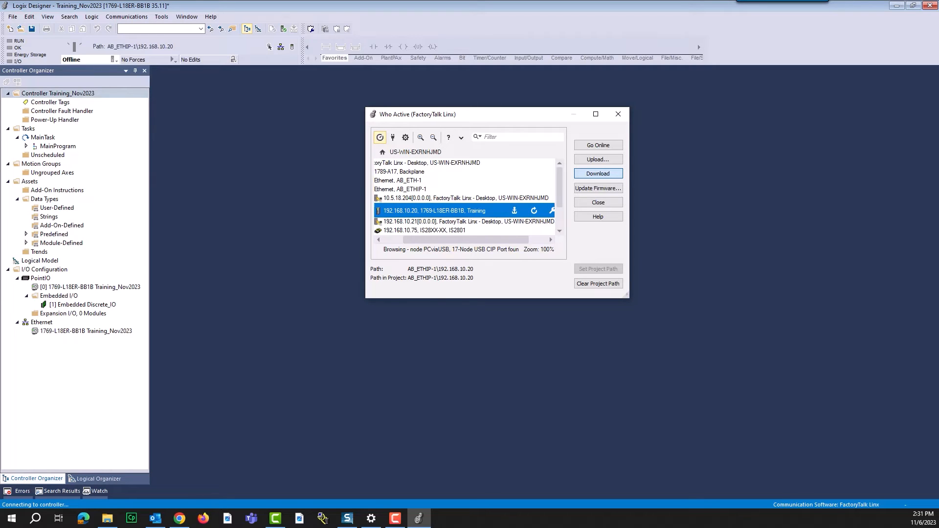
left_click(597, 173)
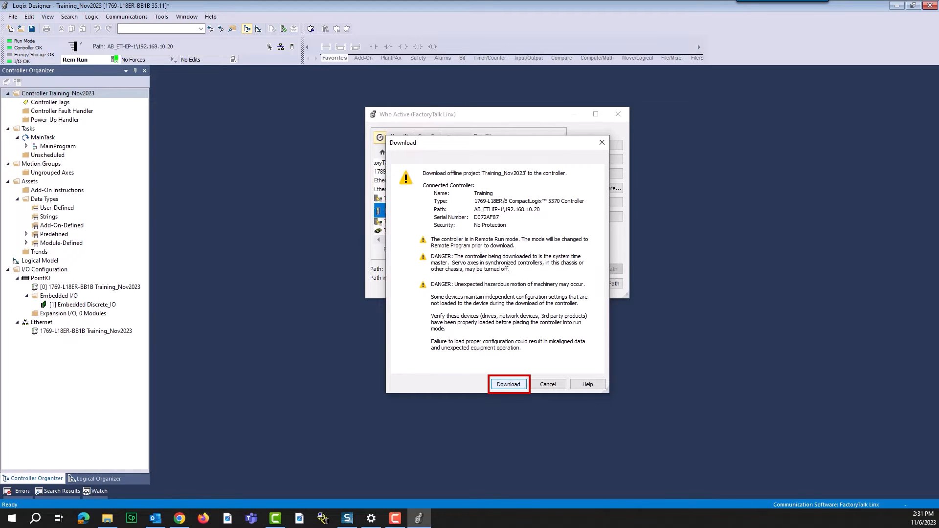
Confirm the Training_Nov2023 download, return the controller to Remote Run, and go offline.
left_click(508, 384)
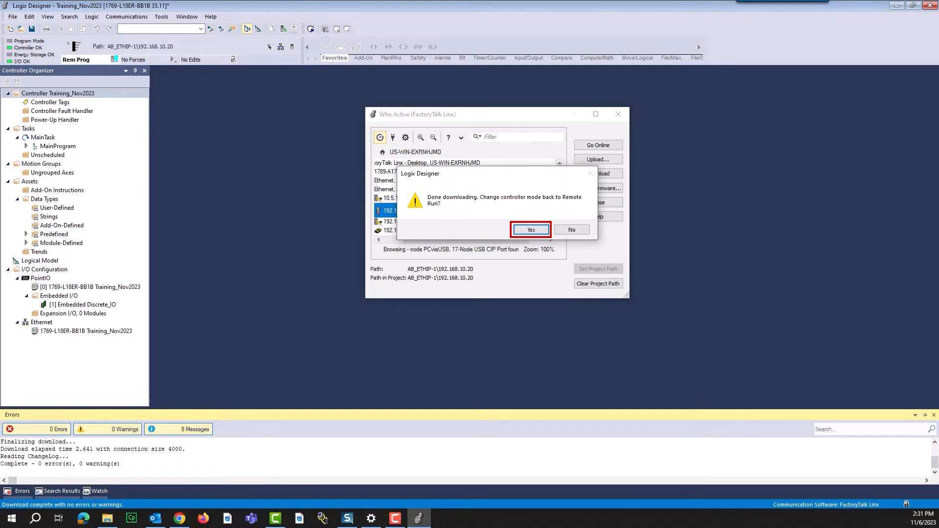
left_click(529, 229)
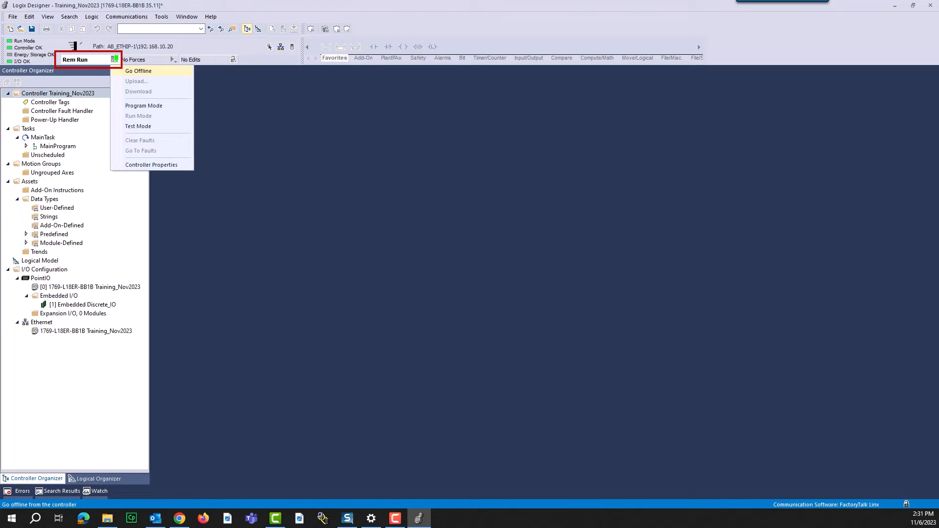
mouse_move(138, 70)
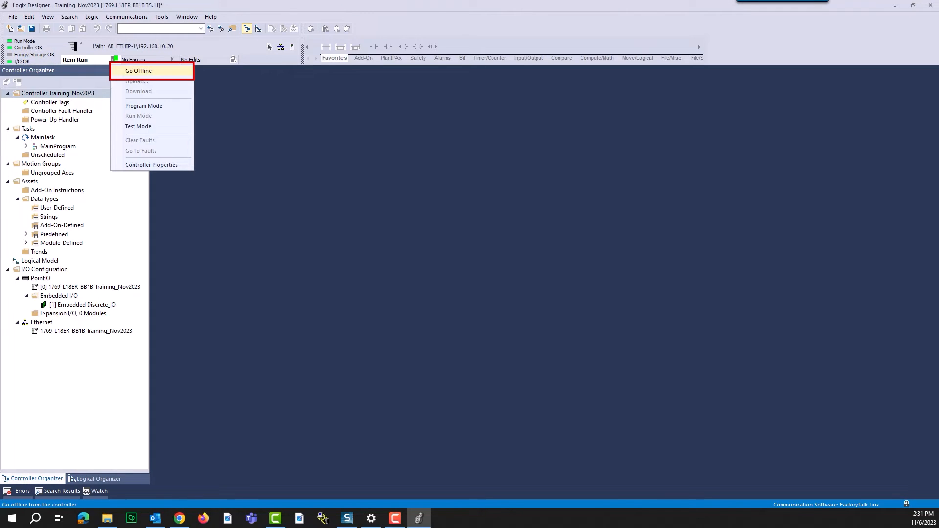
left_click(139, 71)
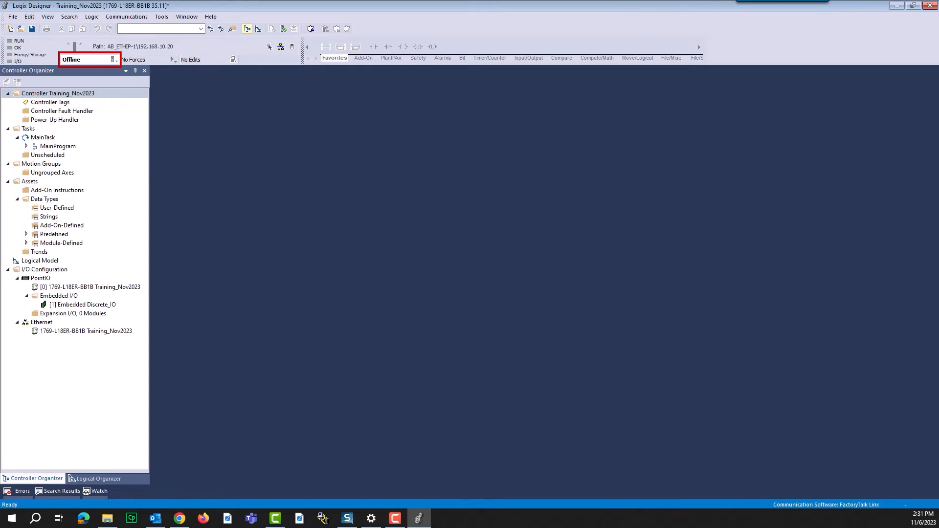
Add a new Ethernet module, filtering the catalog to Cognex and selecting In-Sight 2800 Series.
right_click(41, 323)
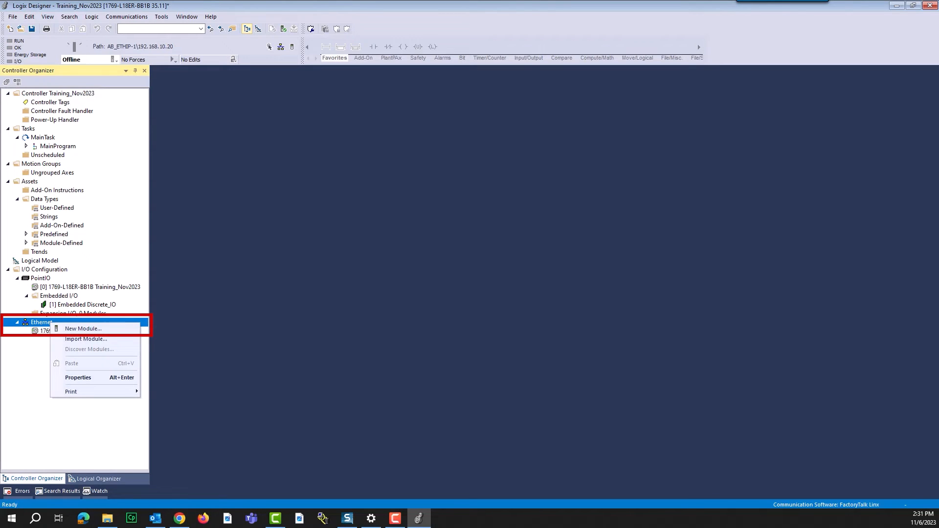
mouse_move(83, 328)
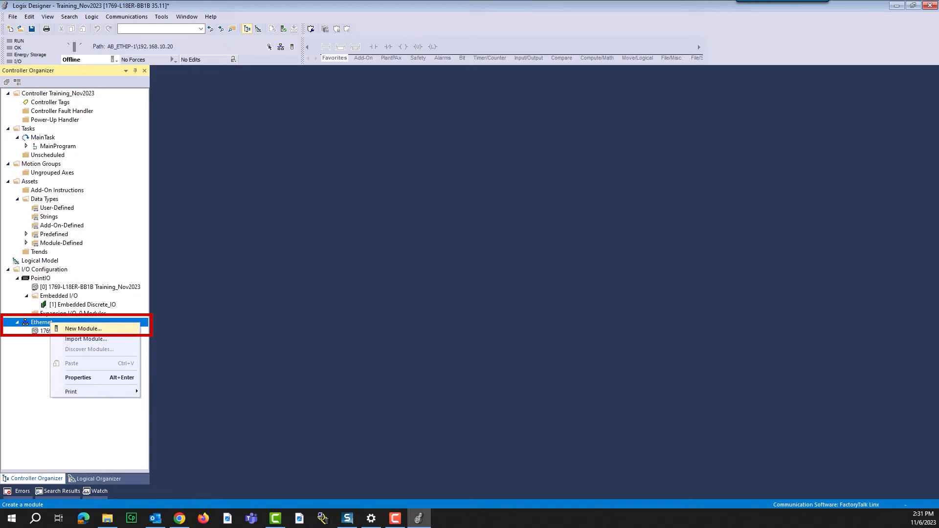
left_click(83, 328)
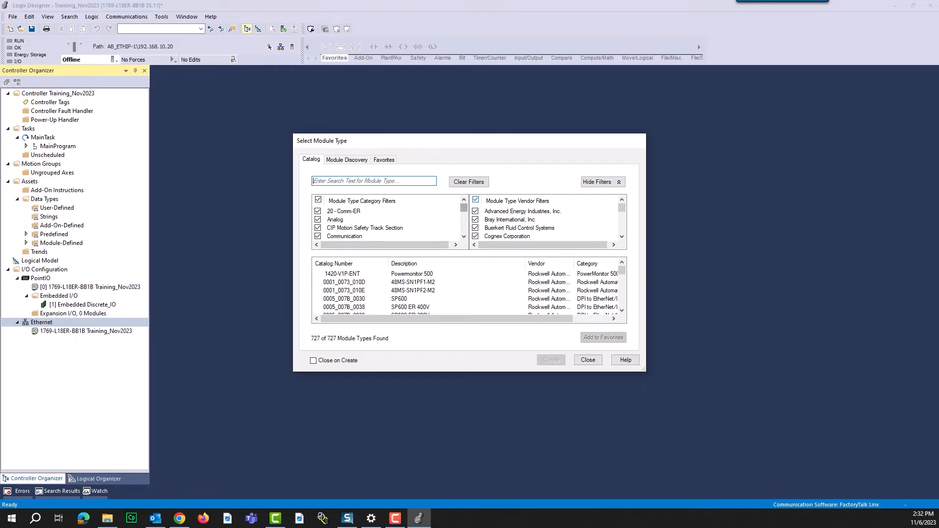
left_click(475, 200)
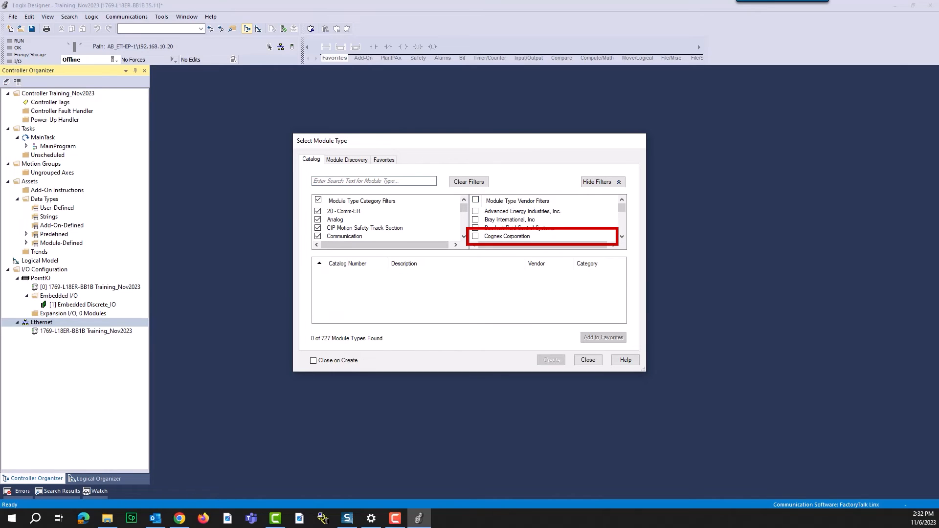
left_click(475, 235)
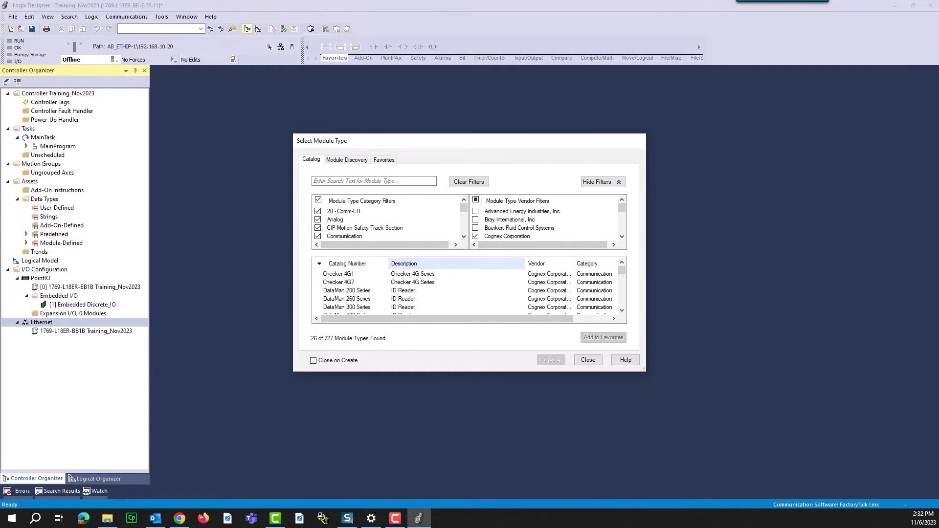
scroll("down", 3)
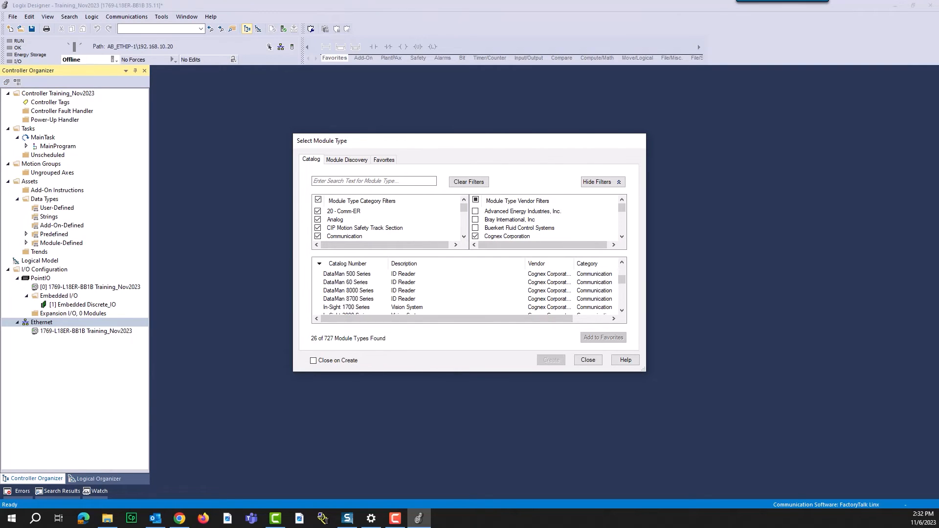
left_click(347, 299)
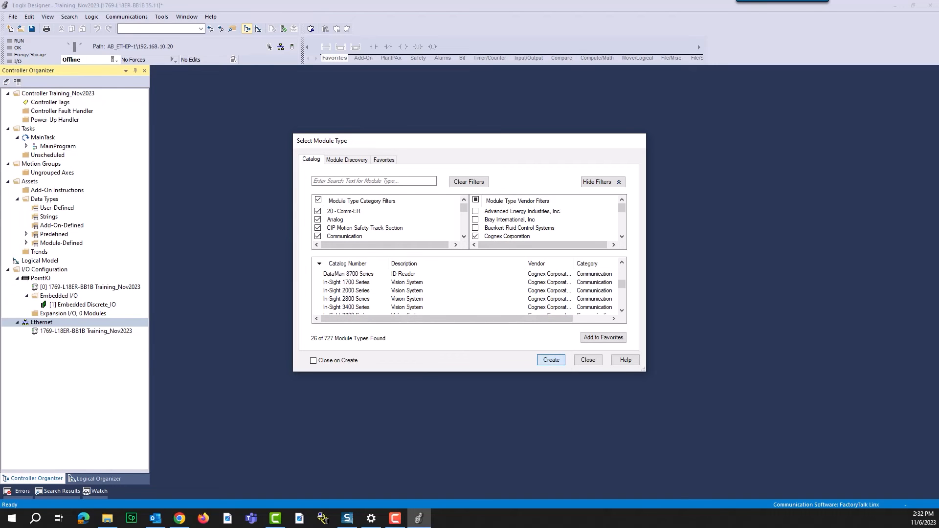
Create the camera module named IS2800_Training at 192.168.10.75 and close the catalog.
left_click(550, 360)
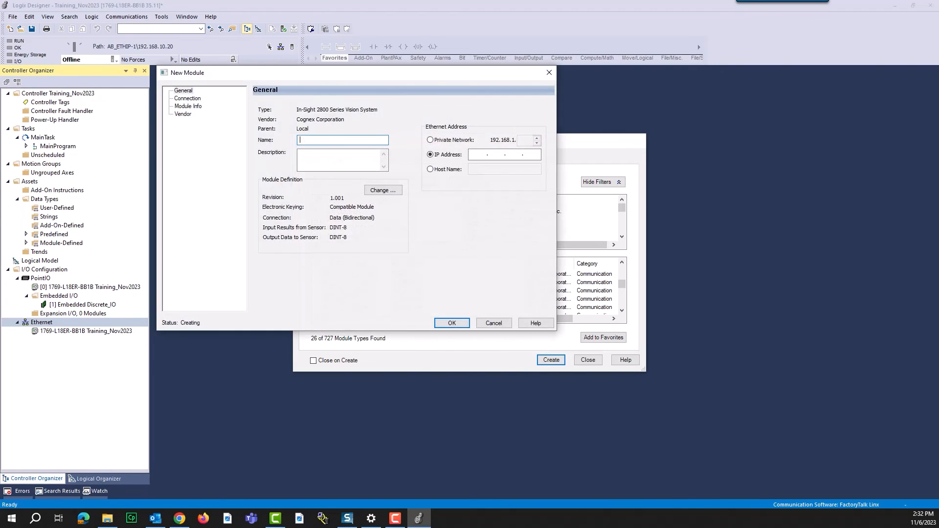
type("IS280")
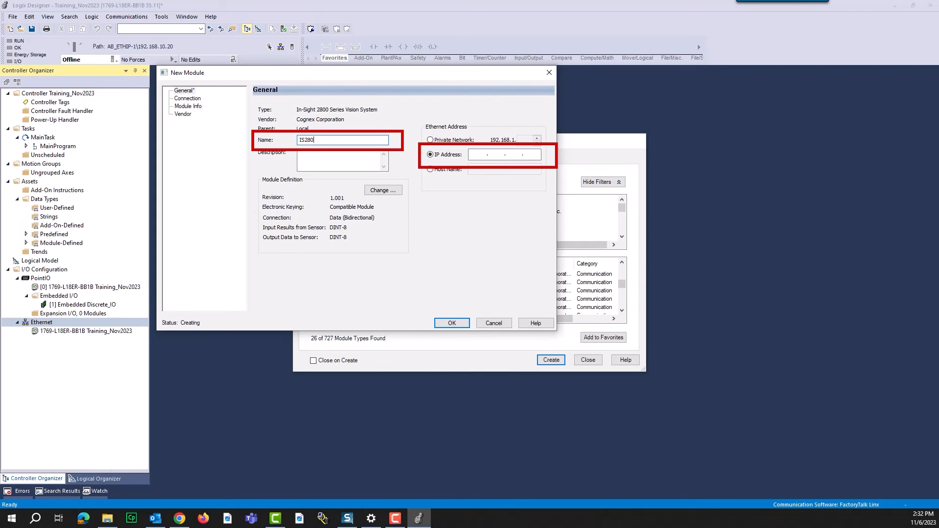
type("0_Training")
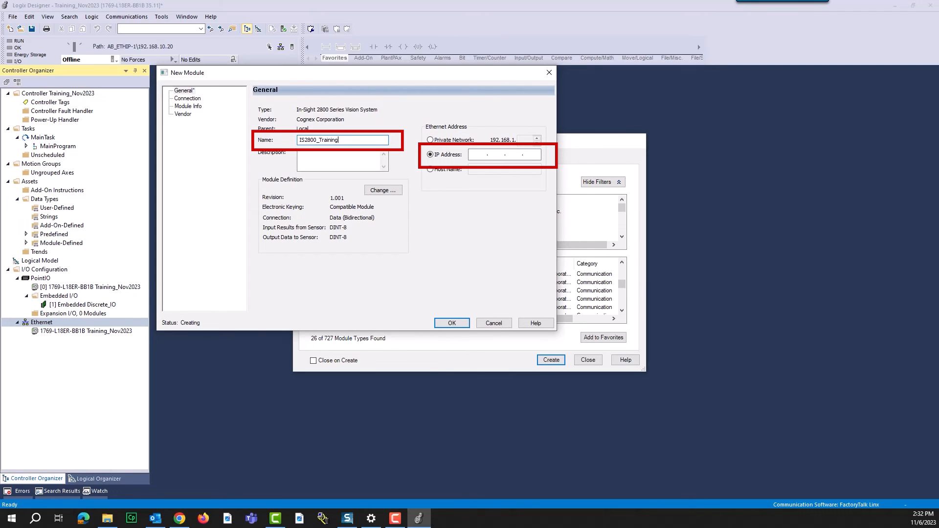
left_click(503, 154)
type("192.168..")
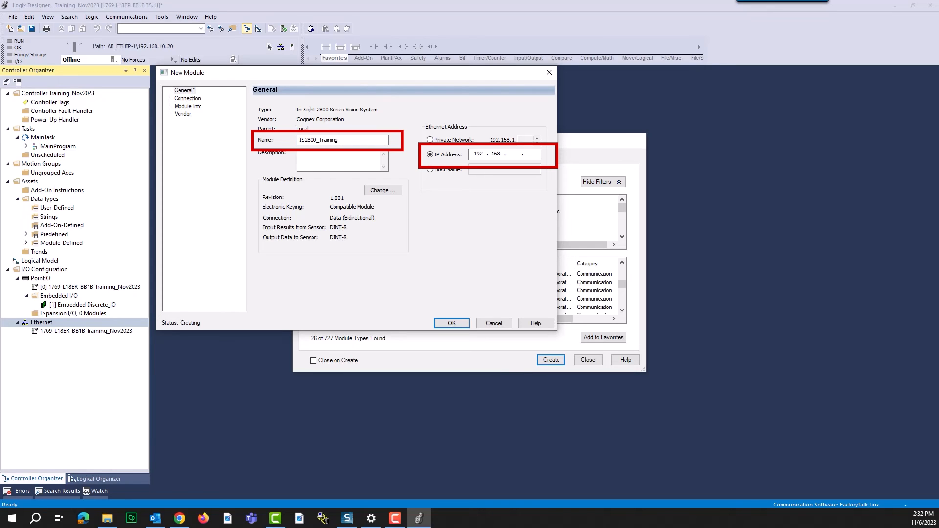
type("10")
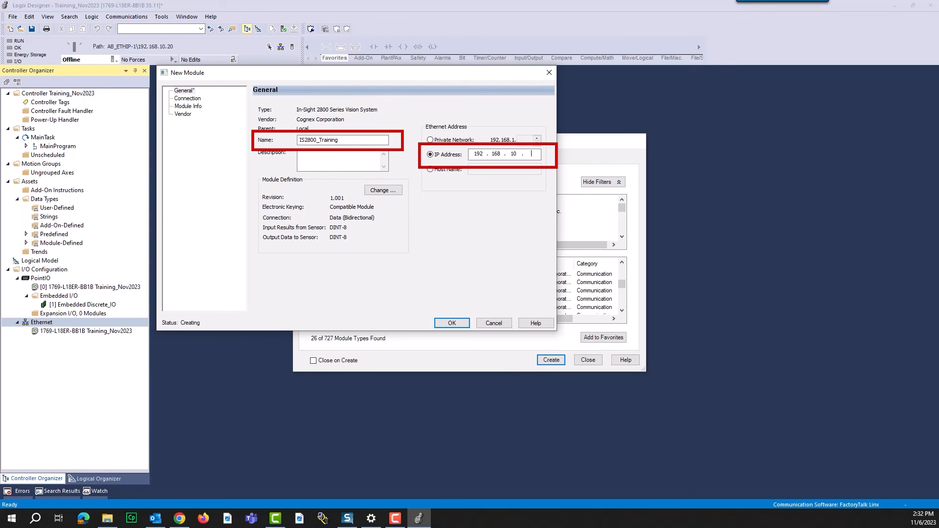
type("75")
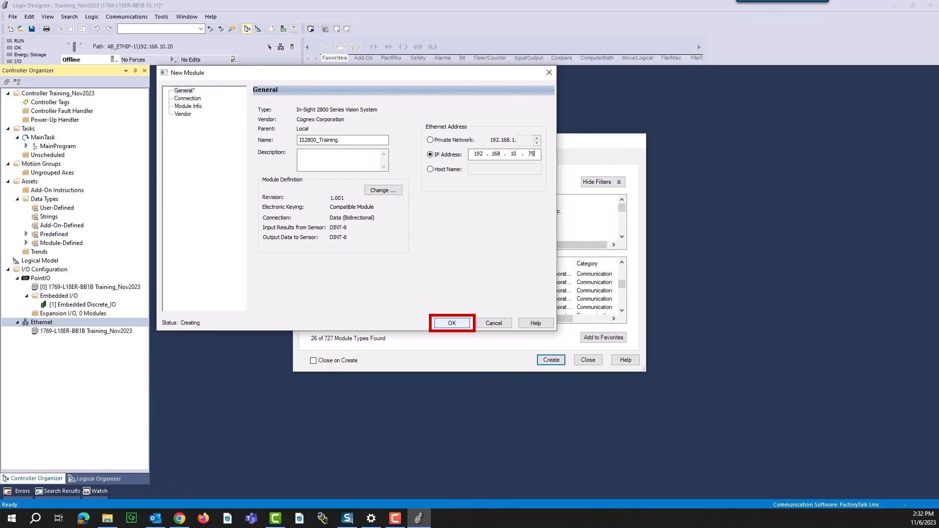
left_click(451, 322)
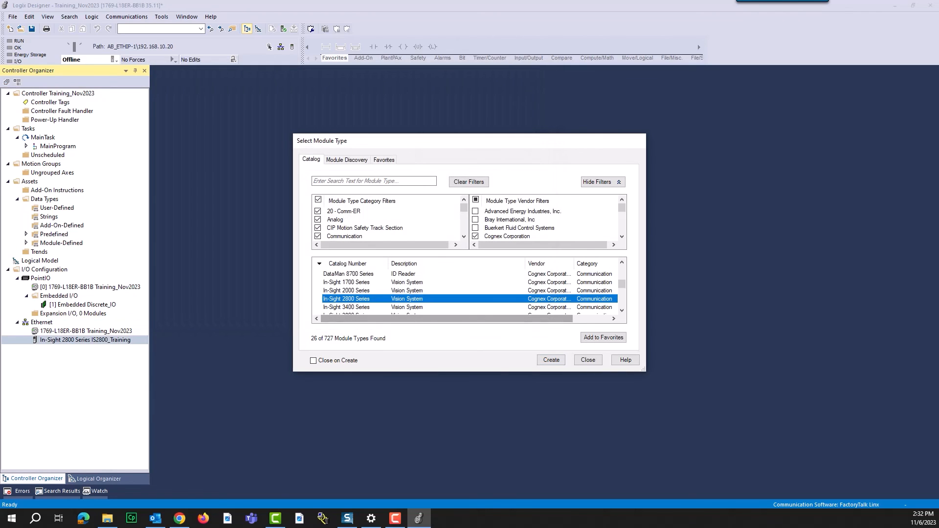
left_click(587, 359)
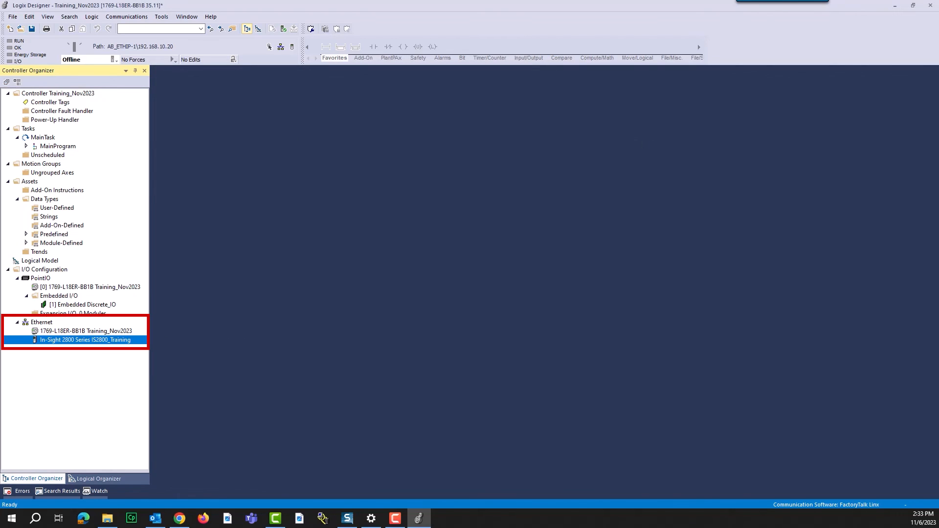